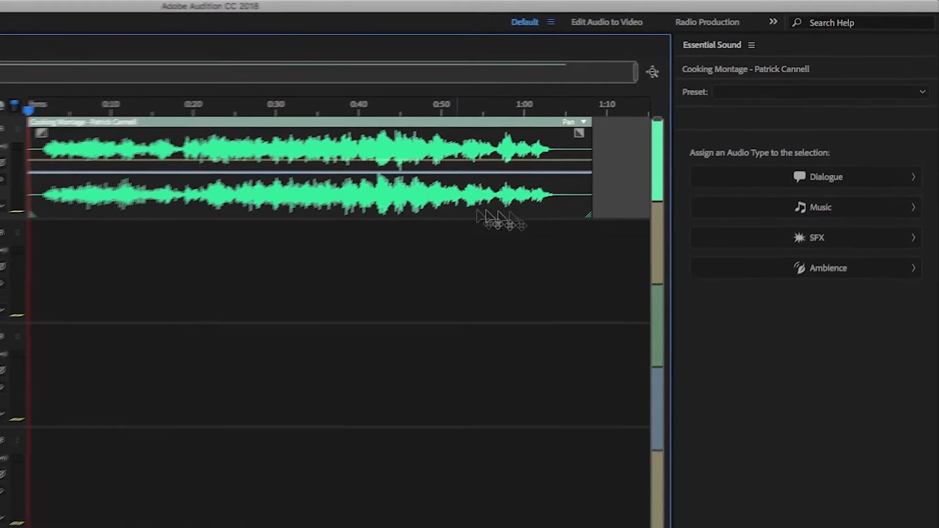
Step: Show the Noise Reduction / Restoration effects for Interview-Noise.mov in the Waveform editor
{"action": "left_click", "coordinate": [807, 207]}
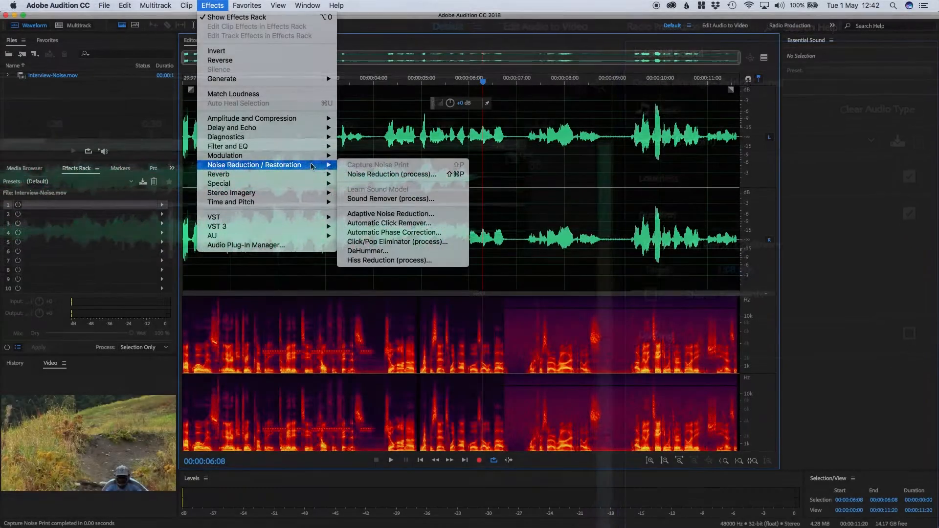
Step: Apply Noise Reduction (process) at 93% with Reduce by 23.7 dB to the selection
{"action": "left_click", "coordinate": [391, 174]}
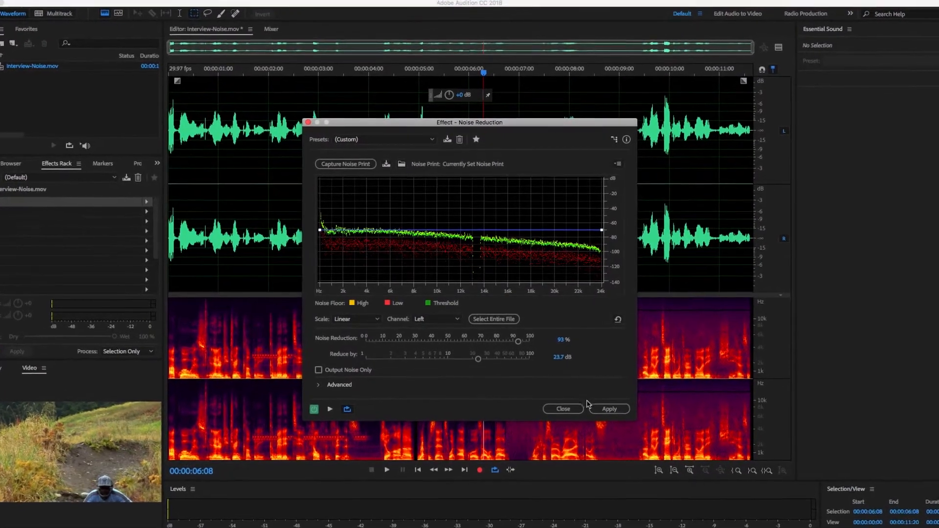
{"action": "left_click", "coordinate": [609, 409]}
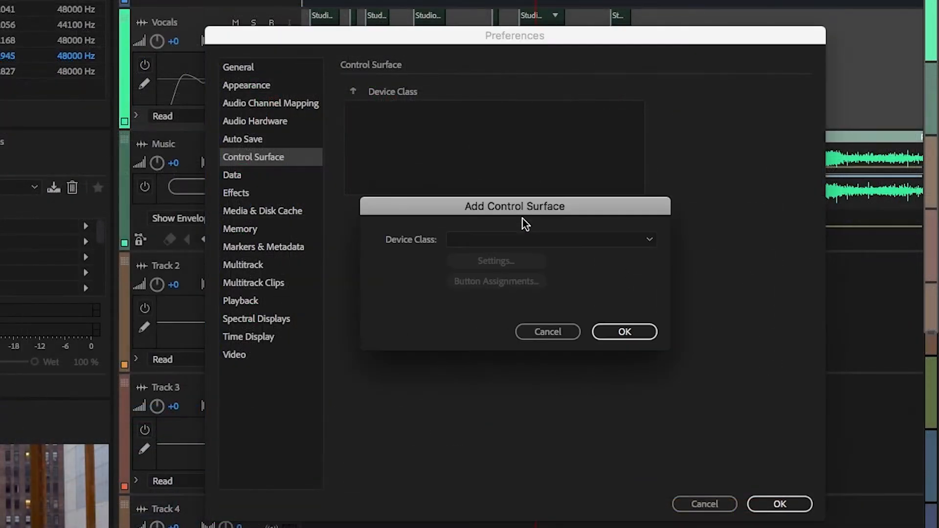
Step: List the device classes (EUCON, PreSonus FaderPort, HUI, Mackie) in Add Control Surface
{"action": "left_click", "coordinate": [551, 239]}
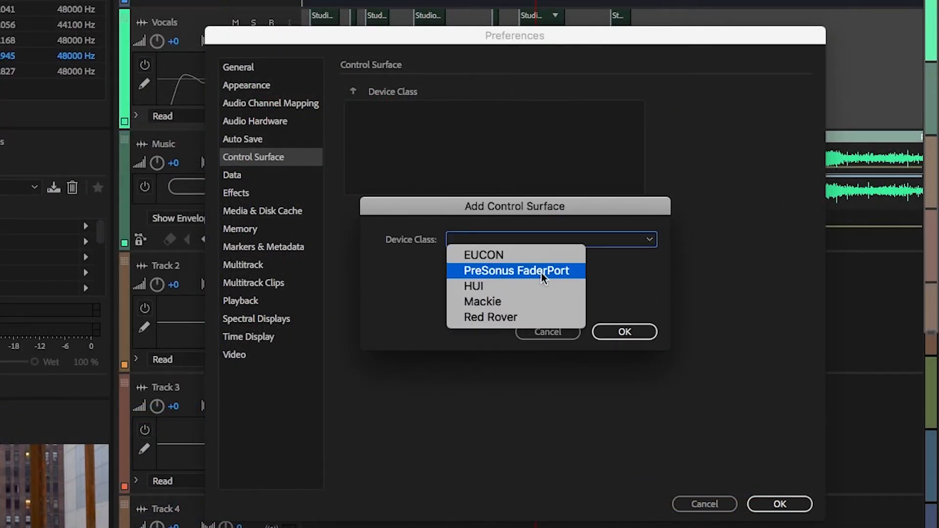